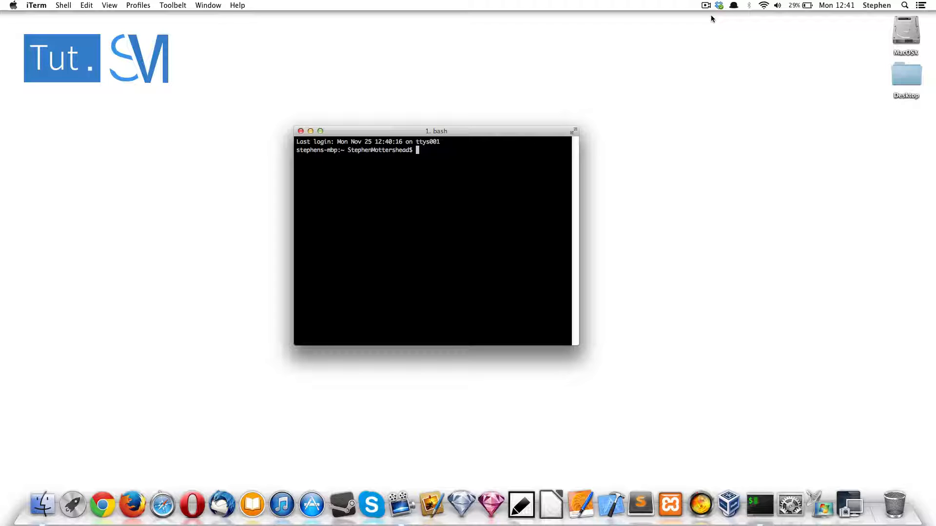
mouse_move(83, 26)
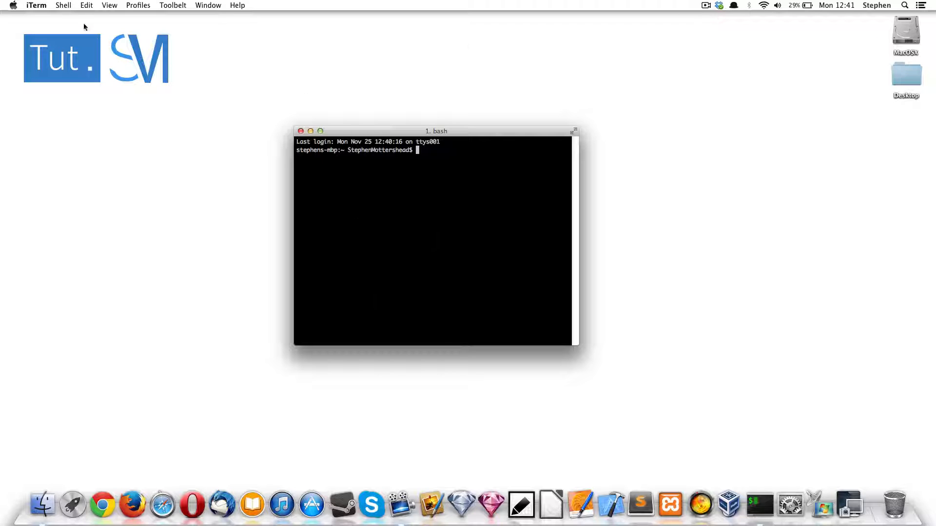
mouse_move(860, 149)
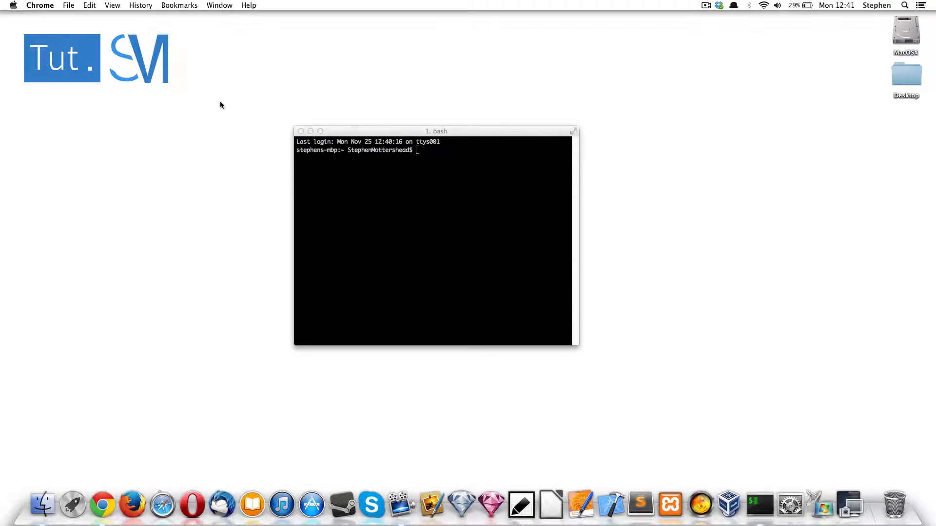
mouse_move(268, 84)
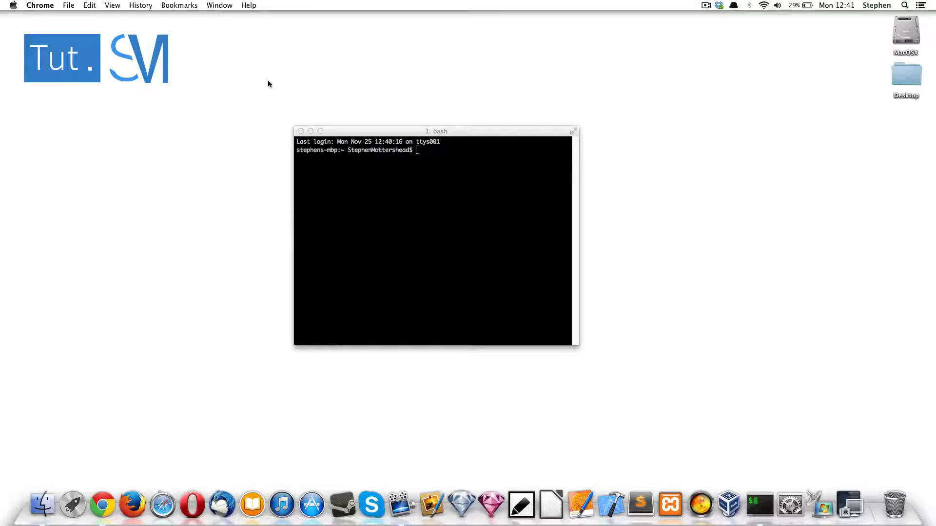
mouse_move(396, 229)
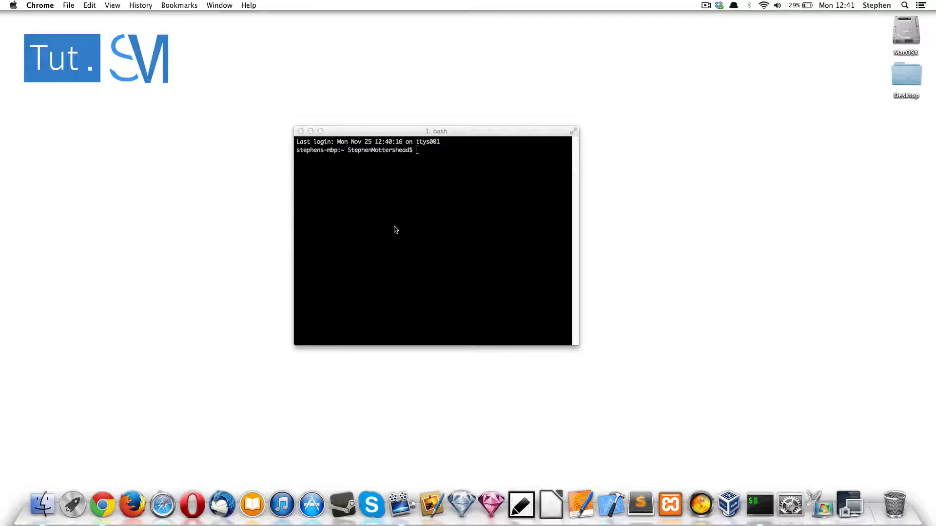
Set the Default profile's window Style to Fullscreen in Edit Profiles.
left_click(138, 5)
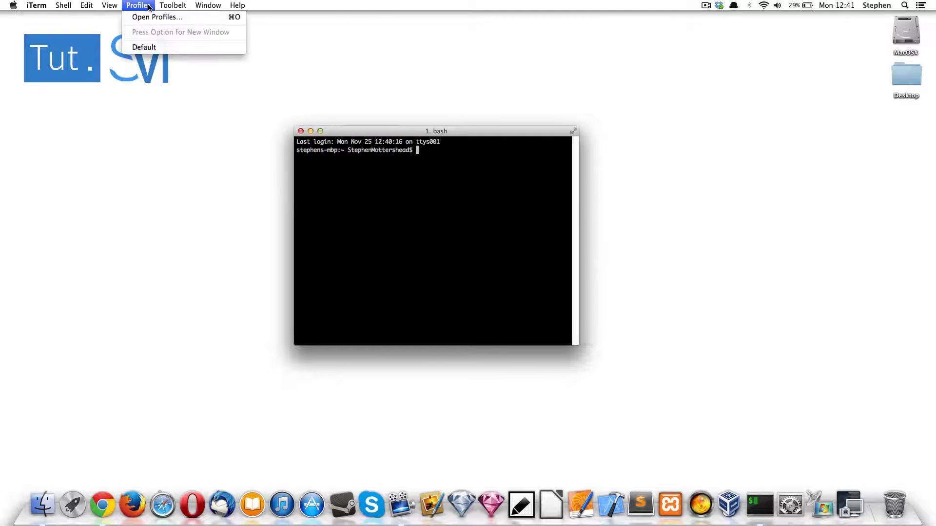
left_click(160, 17)
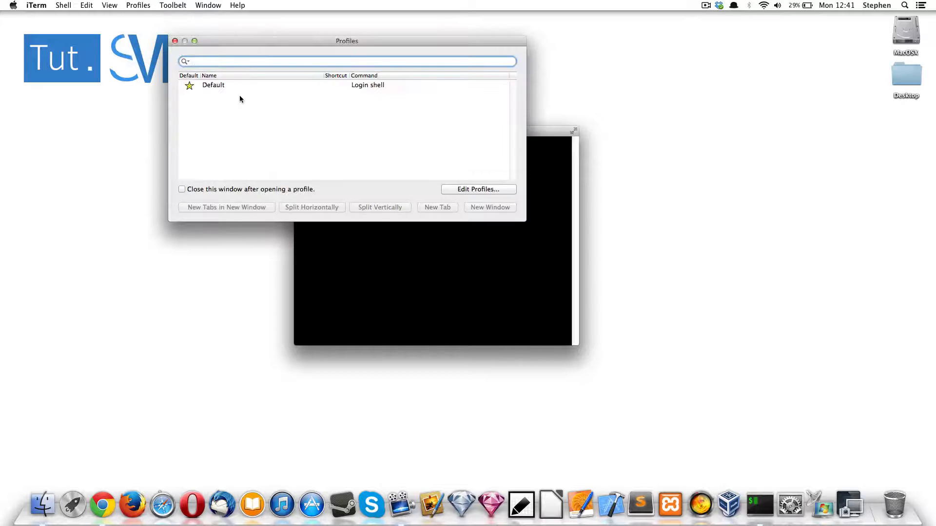
left_click(478, 189)
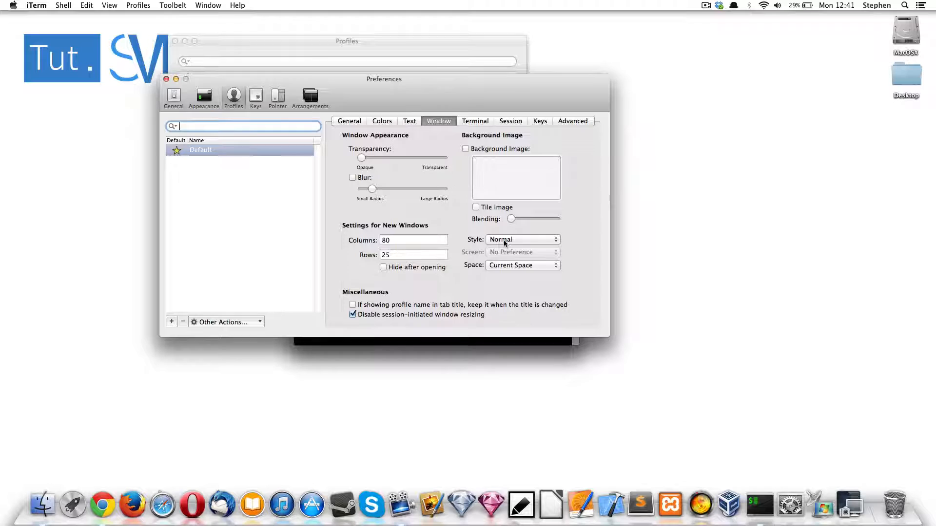
left_click(523, 240)
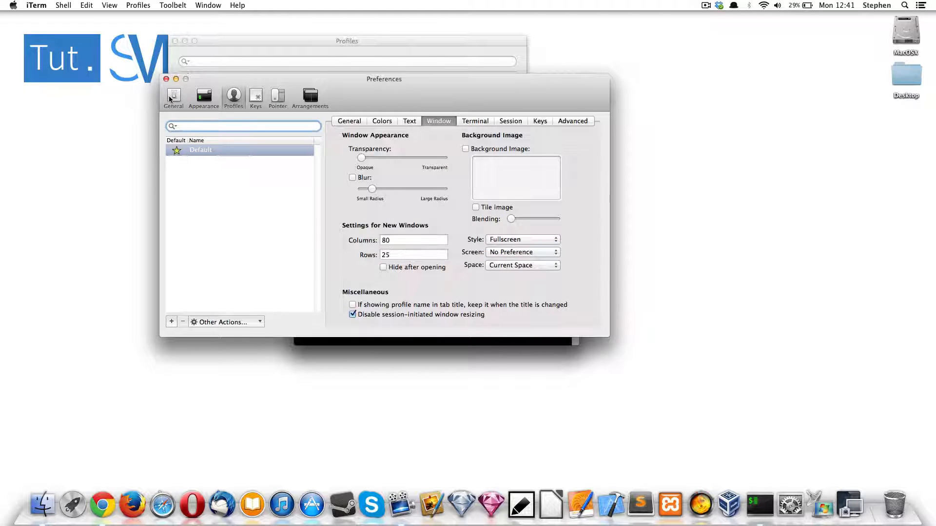
Uncheck 'Use Lion-style Fullscreen windows' in the General preferences.
left_click(173, 96)
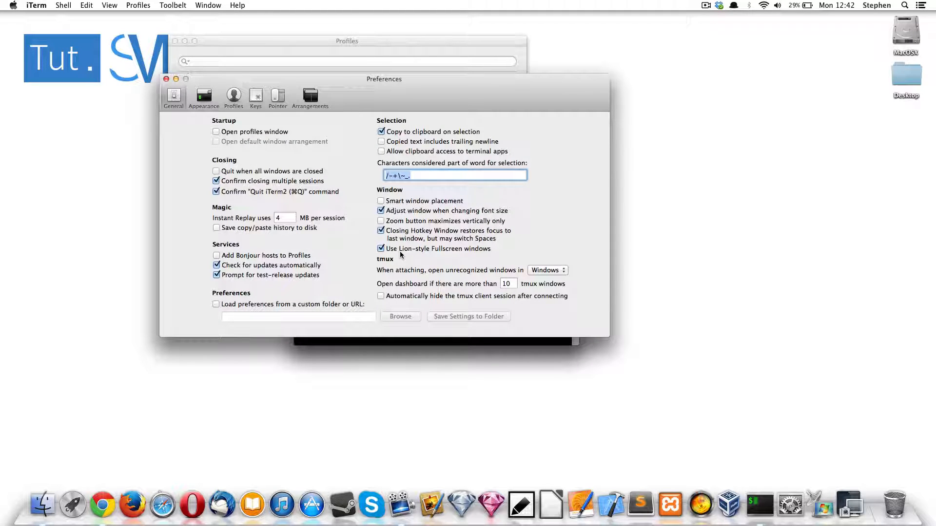
mouse_move(466, 263)
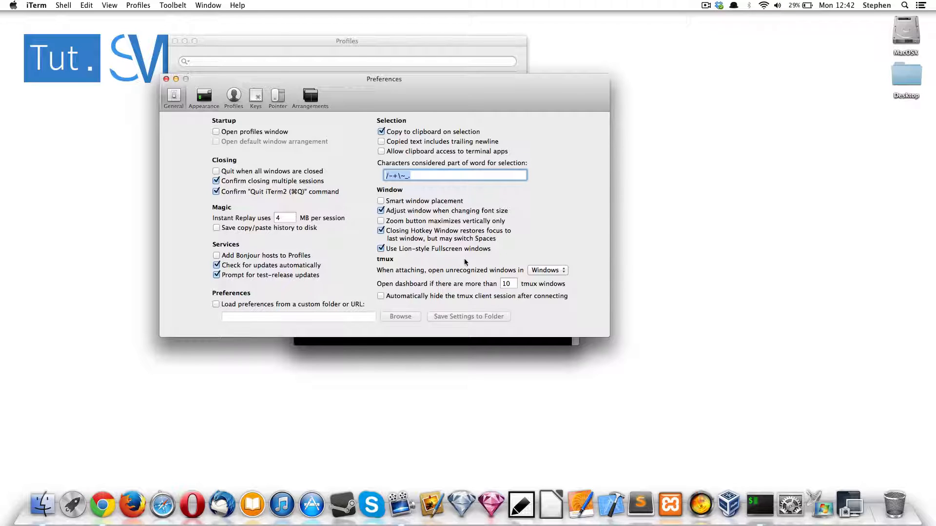
left_click(381, 248)
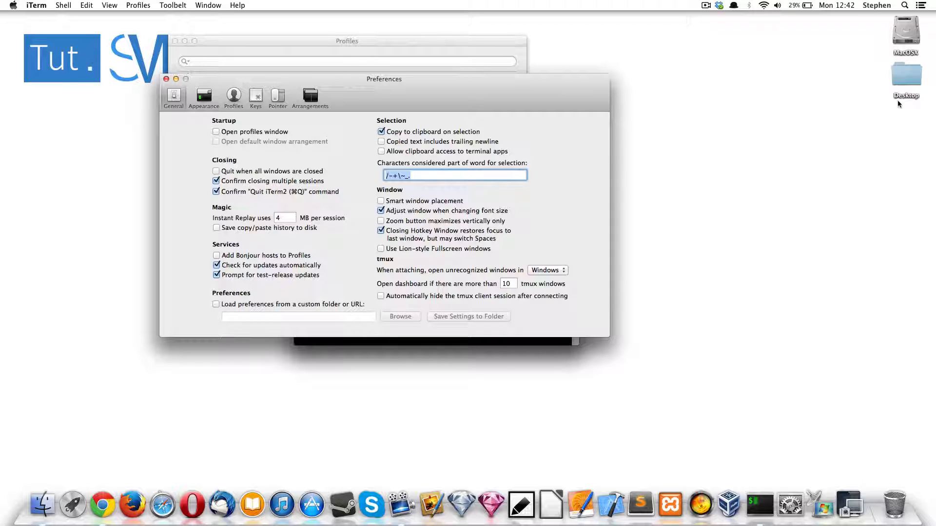
mouse_move(282, 150)
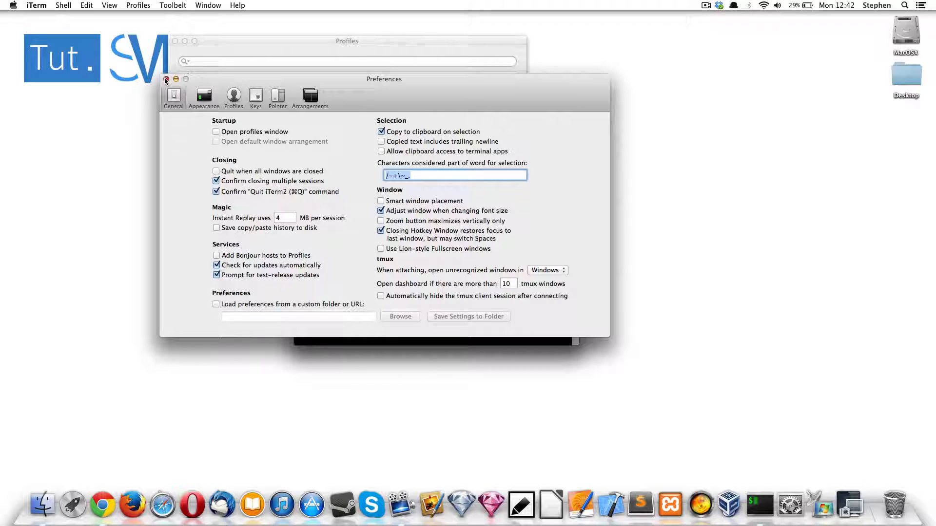
Close Preferences and type 'ex' to restart the session fullscreen.
left_click(166, 80)
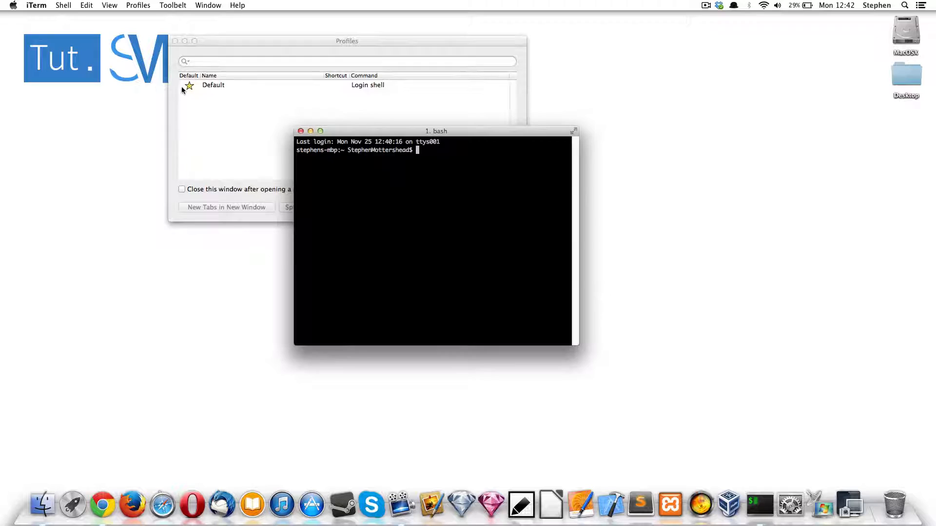
type("ex")
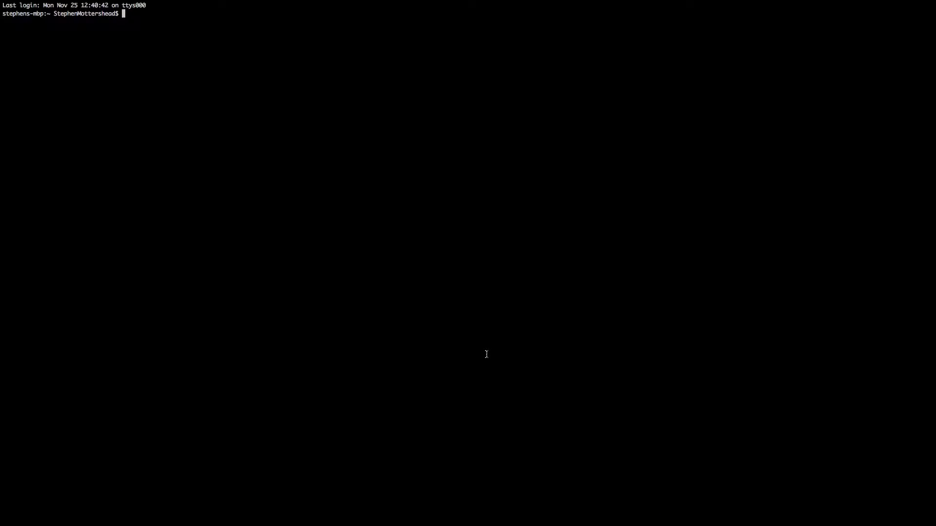
mouse_move(72, 94)
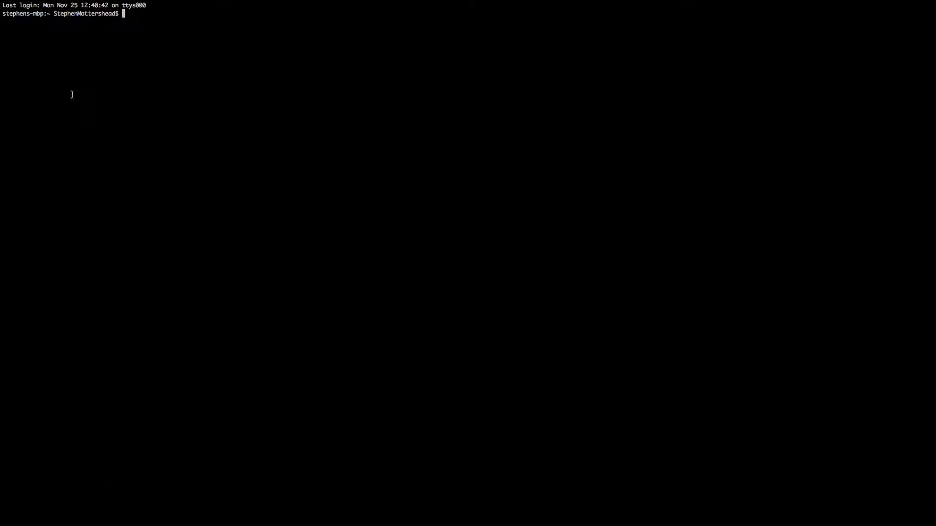
Set the Default profile's window Transparency slider to about a quarter.
left_click(138, 5)
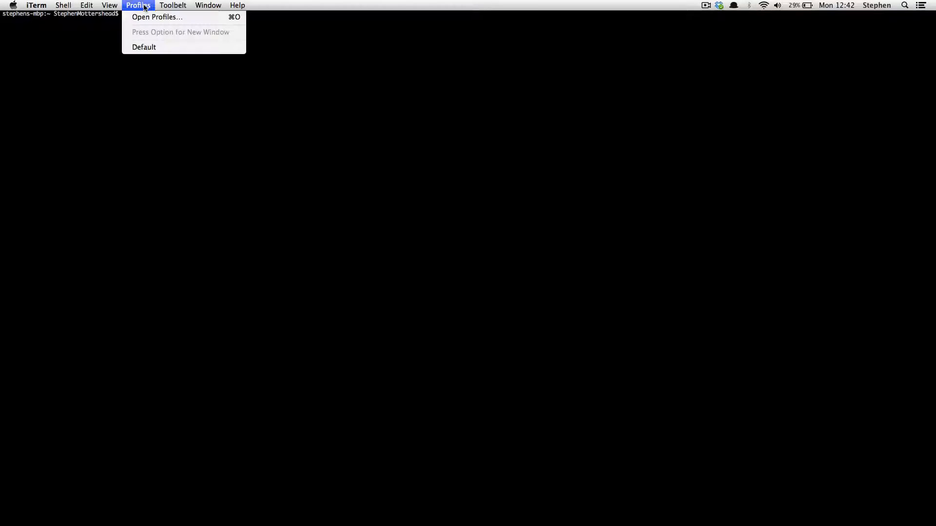
left_click(155, 17)
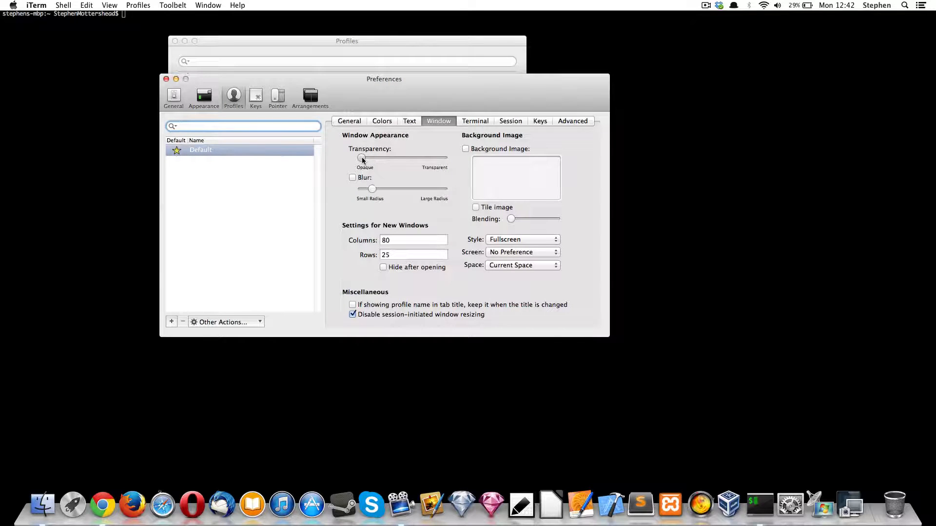
left_click_drag(363, 158, 384, 157)
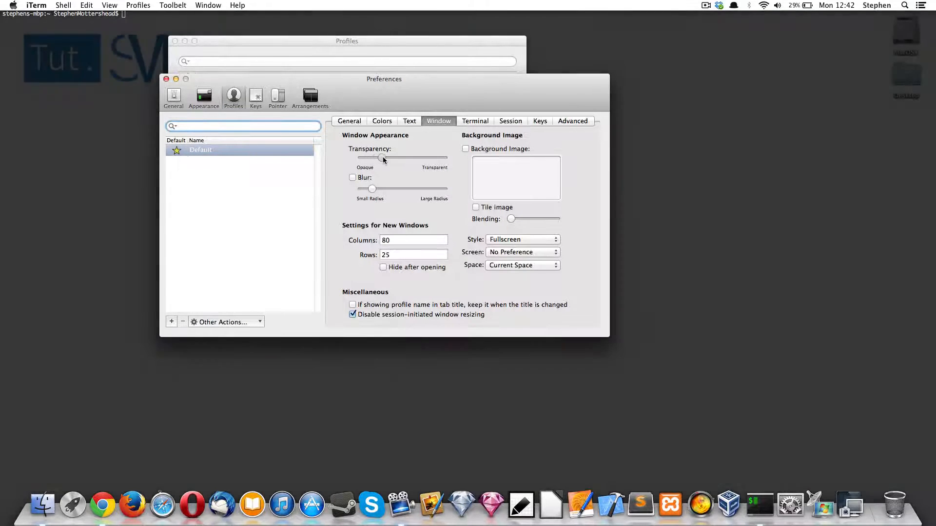
left_click_drag(380, 157, 404, 157)
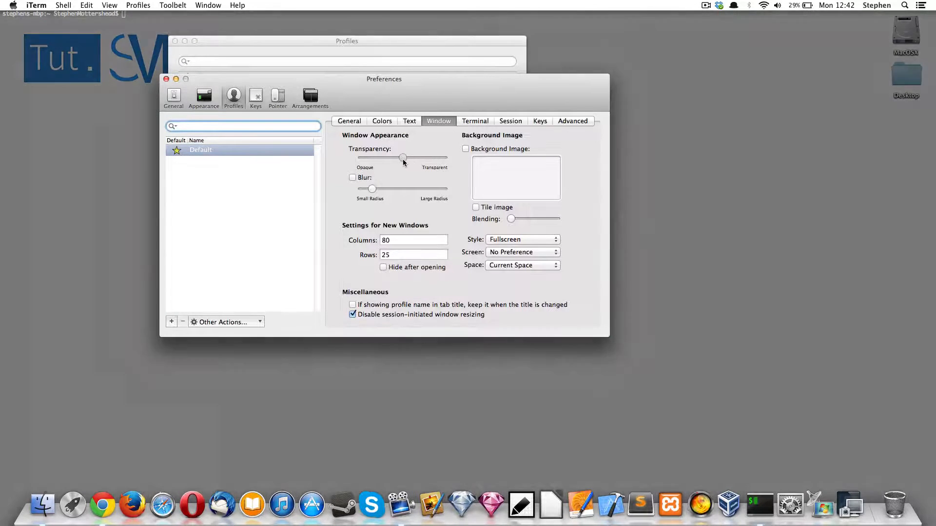
left_click_drag(403, 158, 375, 157)
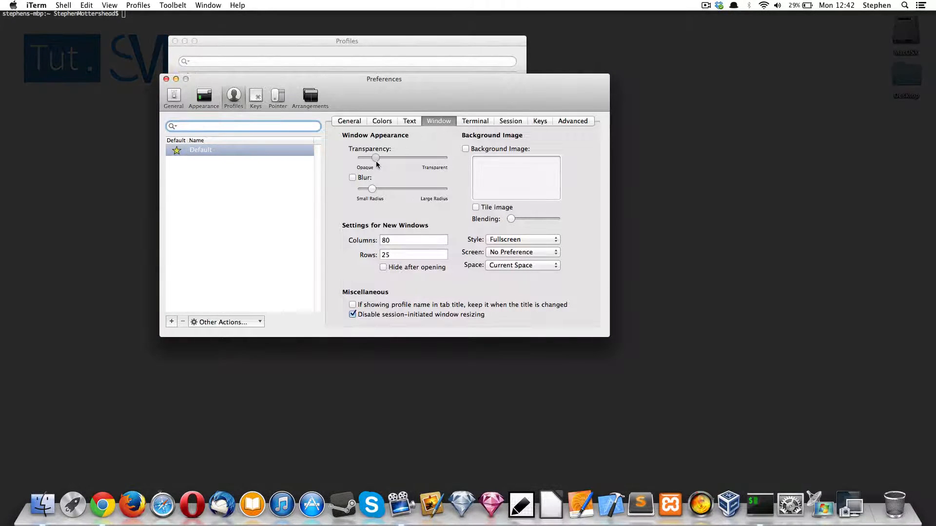
left_click_drag(375, 157, 379, 158)
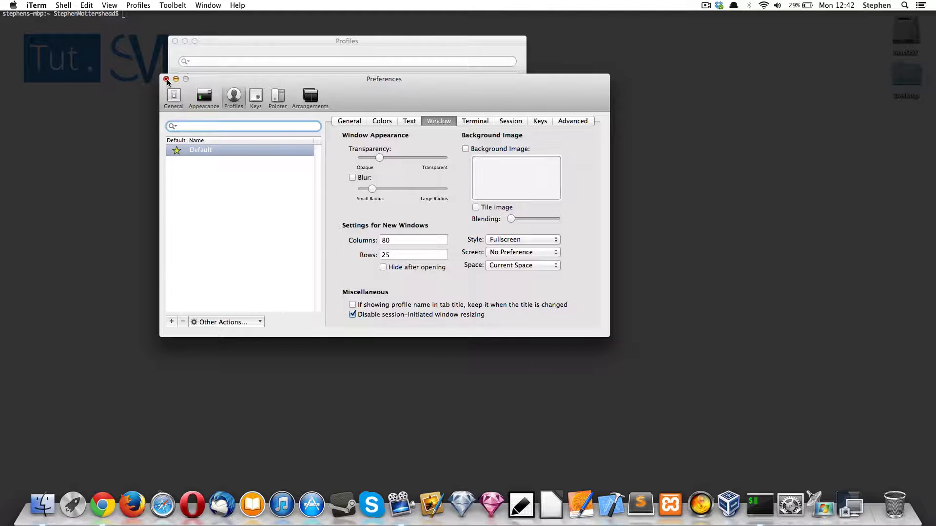
left_click(167, 79)
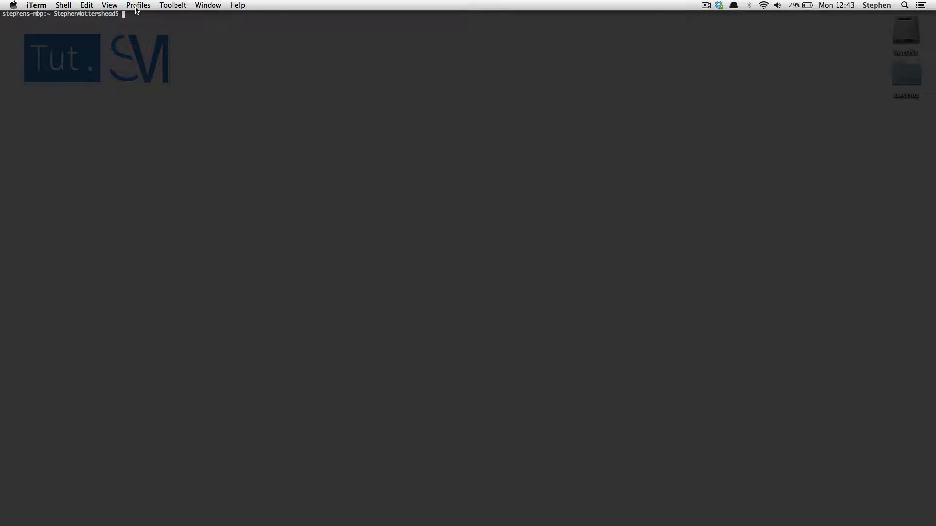
left_click(139, 5)
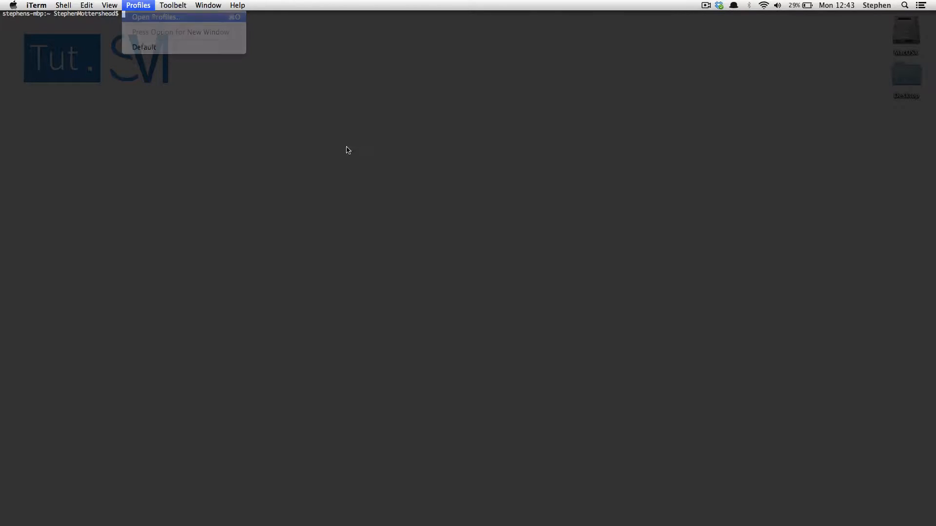
left_click(161, 17)
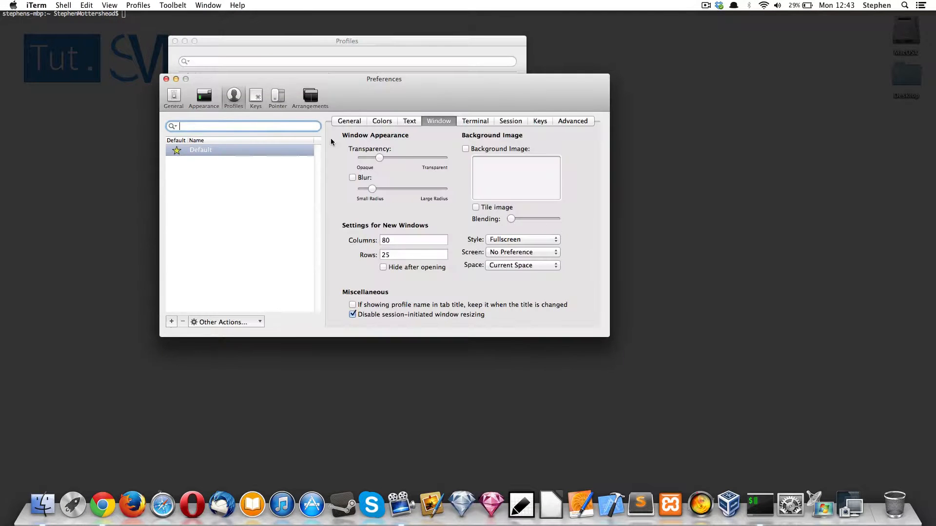